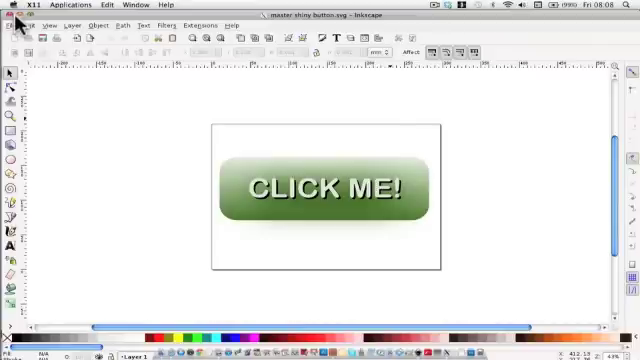
mouse_move(15, 25)
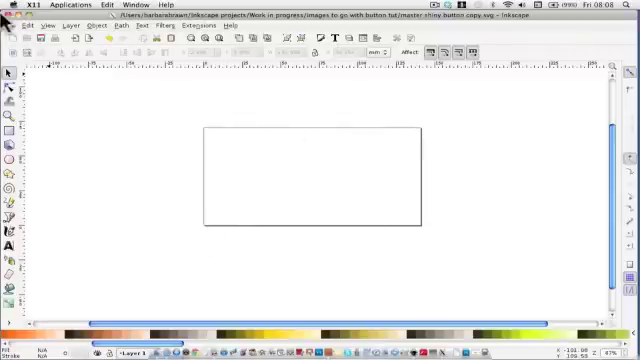
click(18, 25)
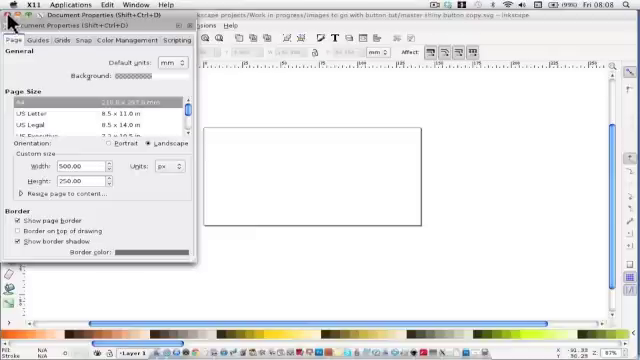
click(13, 25)
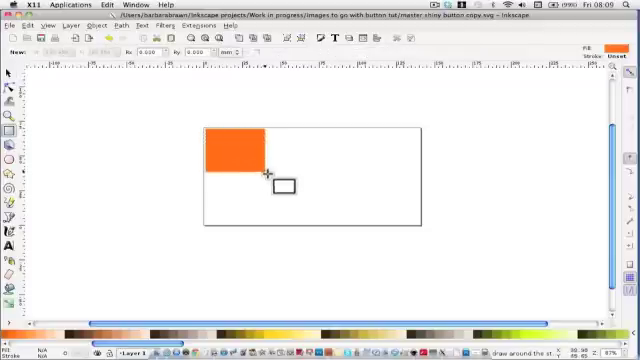
Draw an orange rectangle filling the 500×250 px page, with fully rounded pill ends
drag(268, 175, 425, 225)
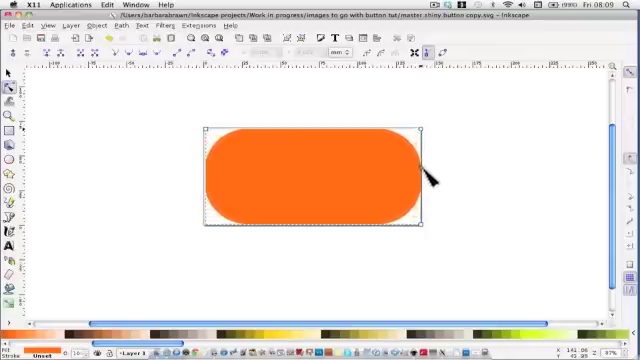
mouse_move(368, 178)
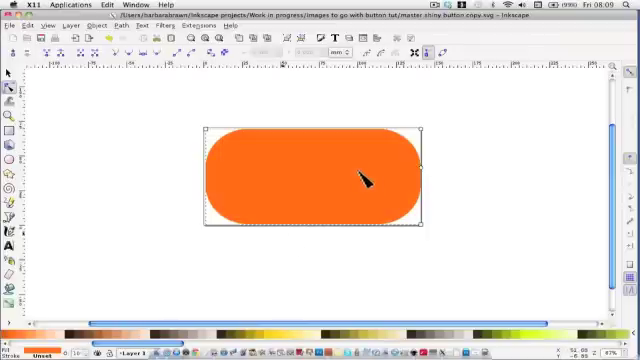
mouse_move(330, 190)
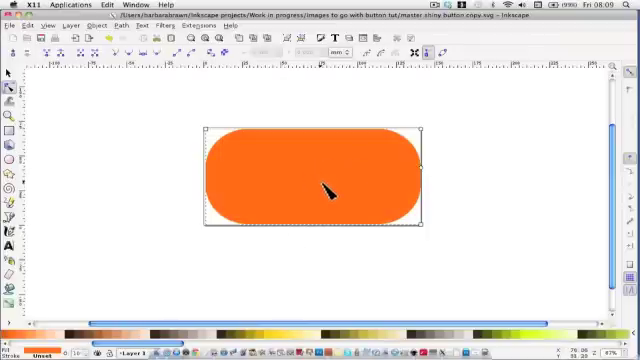
mouse_move(444, 187)
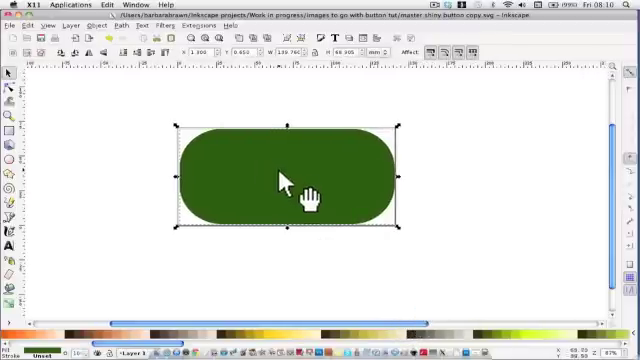
mouse_move(318, 195)
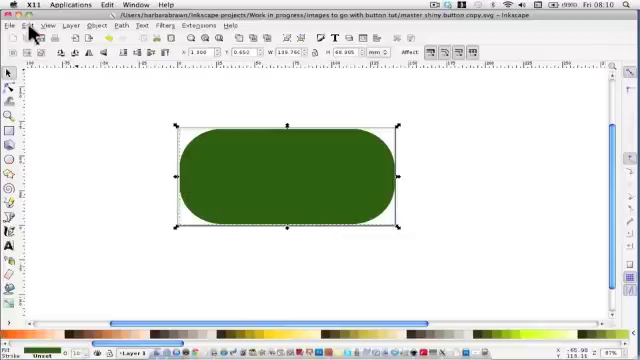
Duplicate the dark green pill with Edit > Duplicate and set the copy aside
click(36, 17)
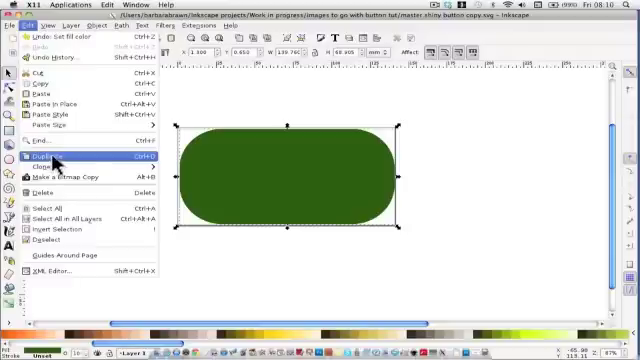
click(42, 156)
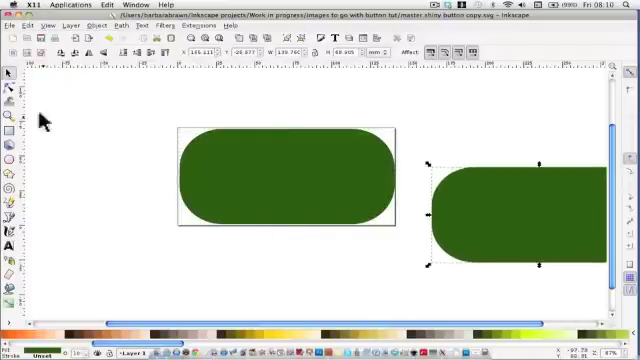
click(285, 190)
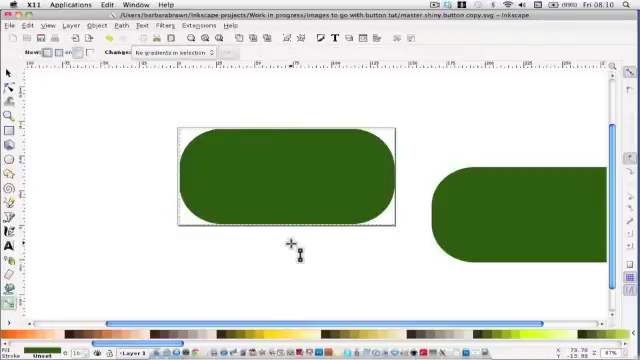
Drag a vertical gradient across the pill, fading from pale at the top to dark green below
drag(289, 120, 289, 246)
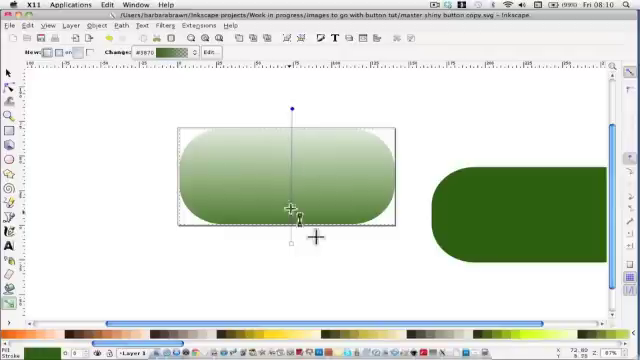
drag(289, 210, 289, 132)
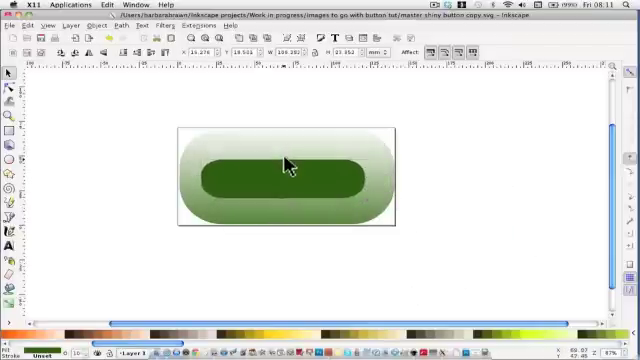
Select the smaller green pill and reposition it over the gradient pill's centre
click(288, 182)
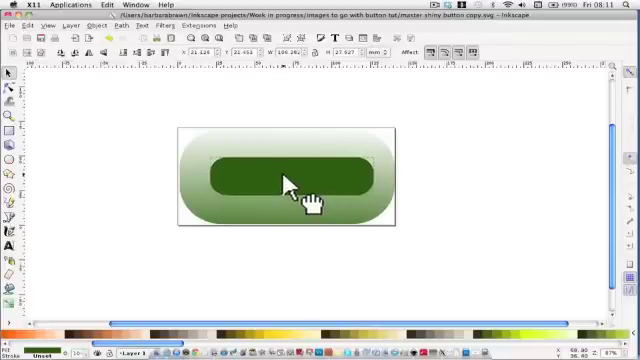
click(290, 180)
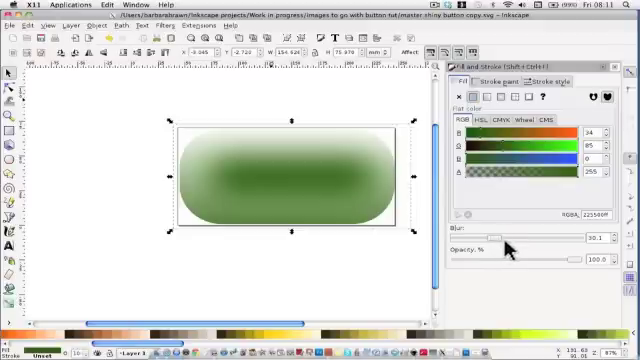
Blur the inner green pill into a soft glow, then deselect it
drag(505, 247, 509, 243)
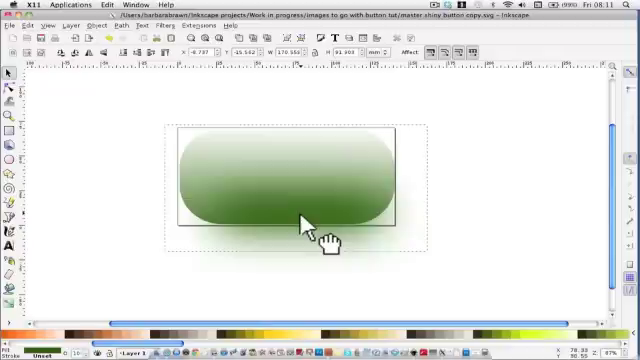
click(305, 225)
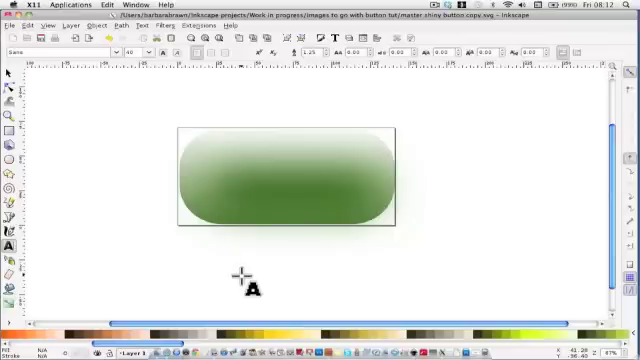
Type the label 'Click Me!' below the green button
text(Cli)
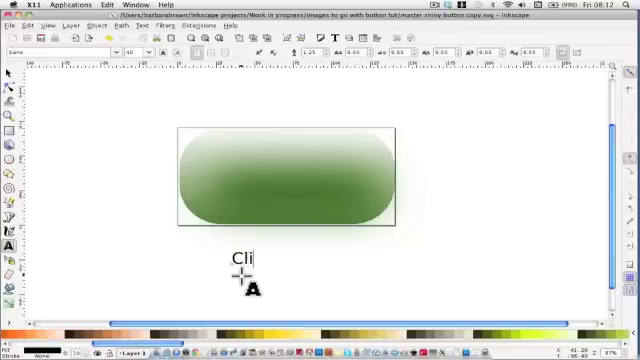
text(ck M)
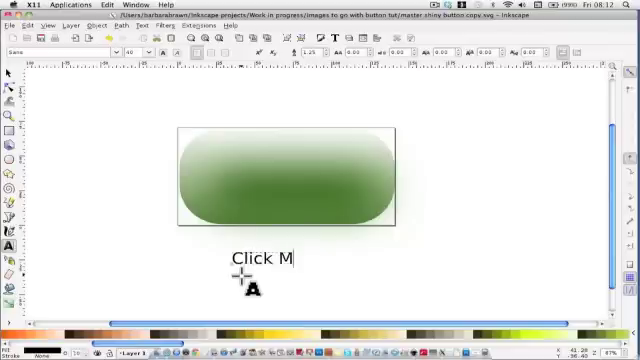
text(e!)
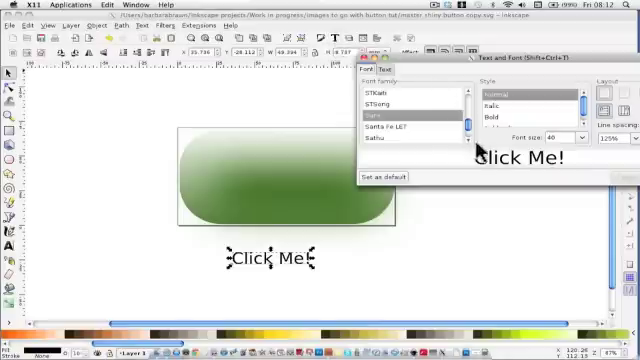
Pick a different font family for the 'Click Me!' text
click(370, 118)
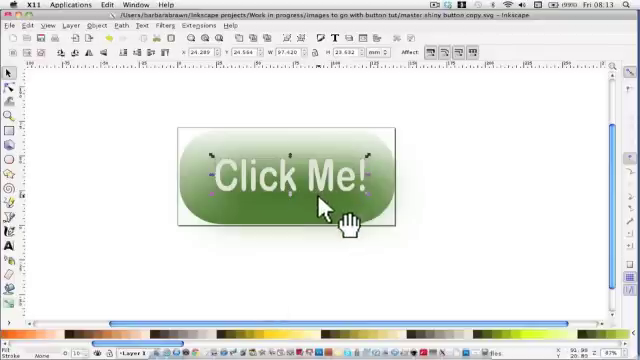
mouse_move(338, 252)
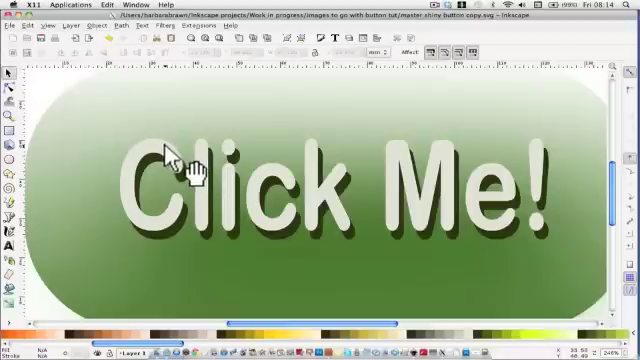
Select the pale 'Click Me!' text to make its dark offset copy
click(180, 160)
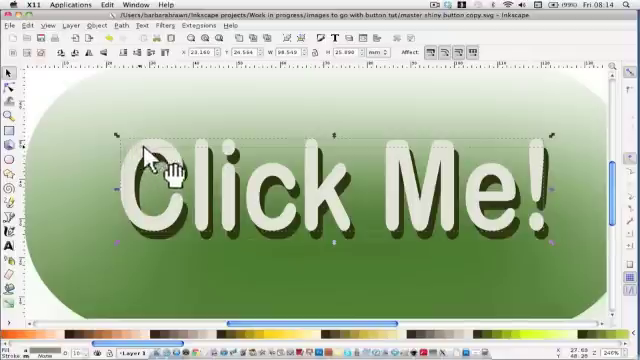
mouse_move(540, 170)
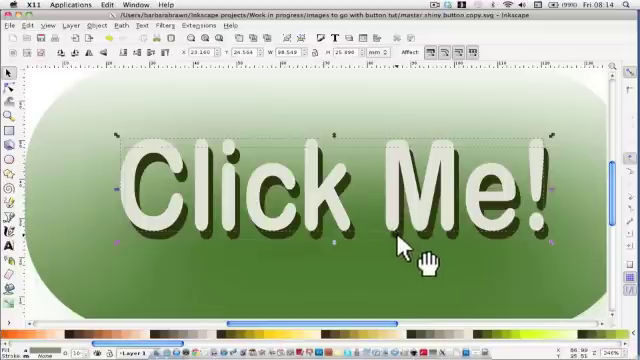
mouse_move(285, 45)
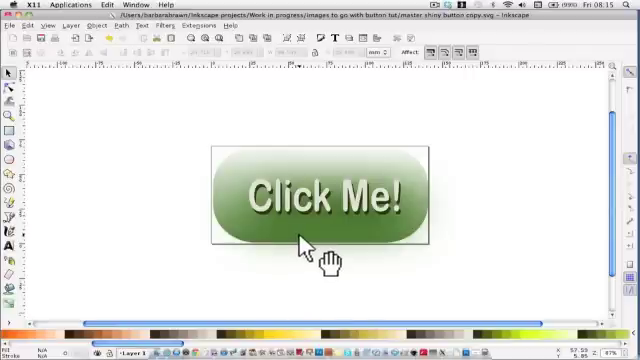
mouse_move(435, 258)
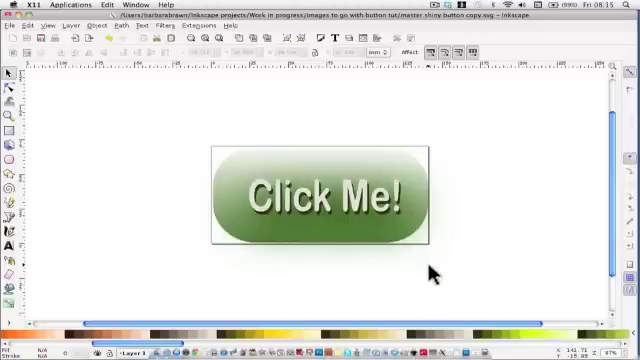
mouse_move(438, 270)
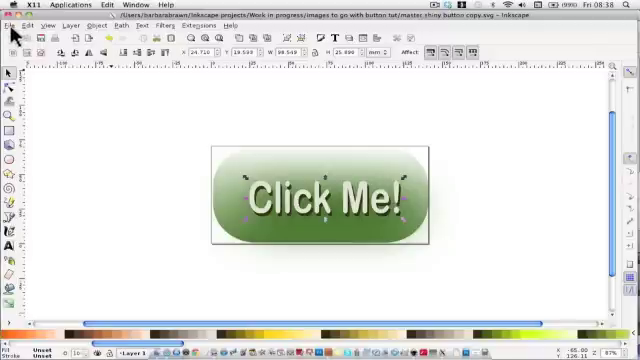
Save the button drawing under a new name as an Inkscape SVG
click(12, 27)
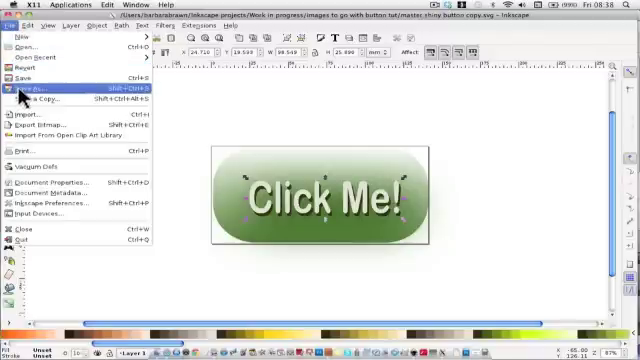
click(35, 91)
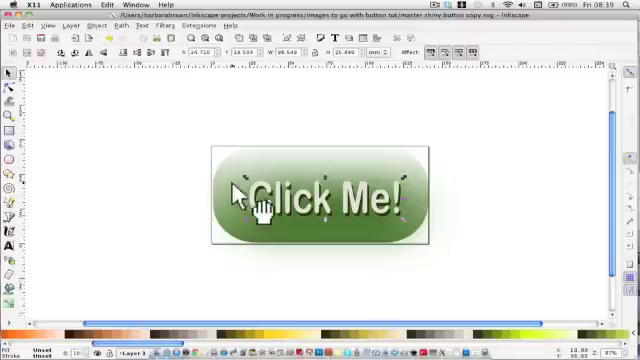
mouse_move(260, 225)
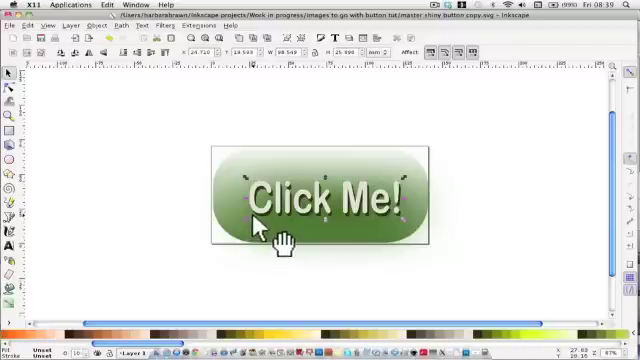
mouse_move(460, 215)
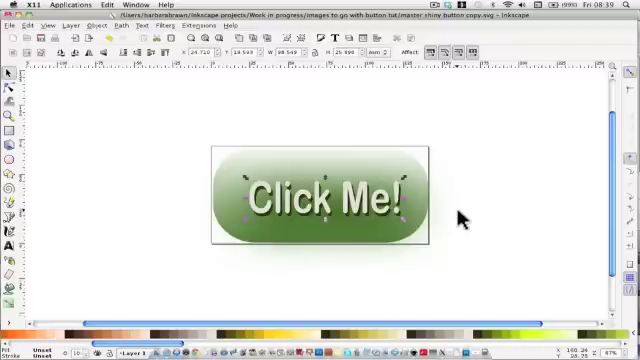